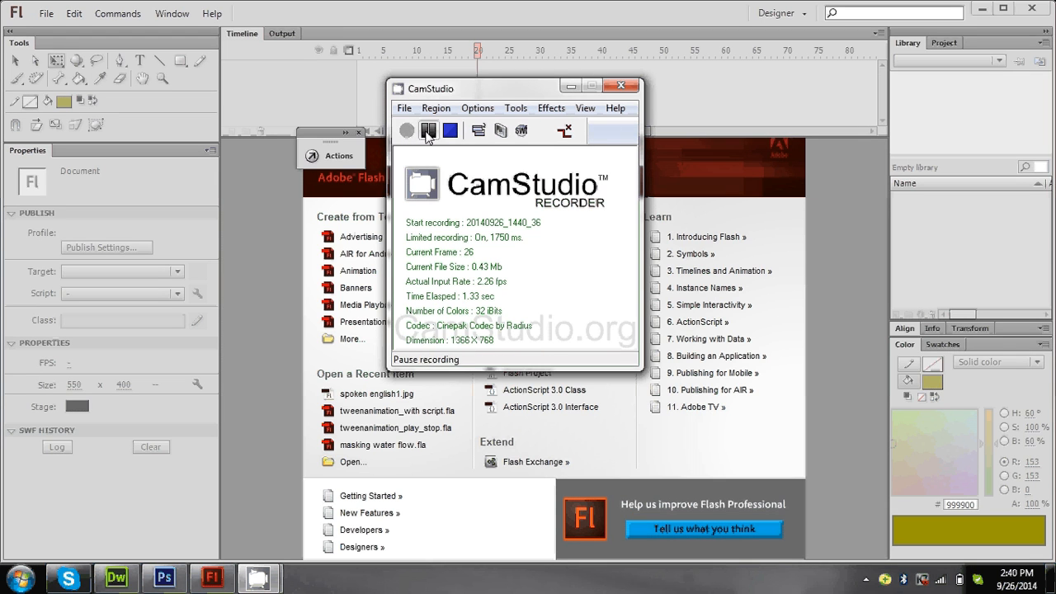
# Dismiss the update notice and start a blank ActionScript 3.0 document from the Welcome screen.
pyautogui.click(551, 109)
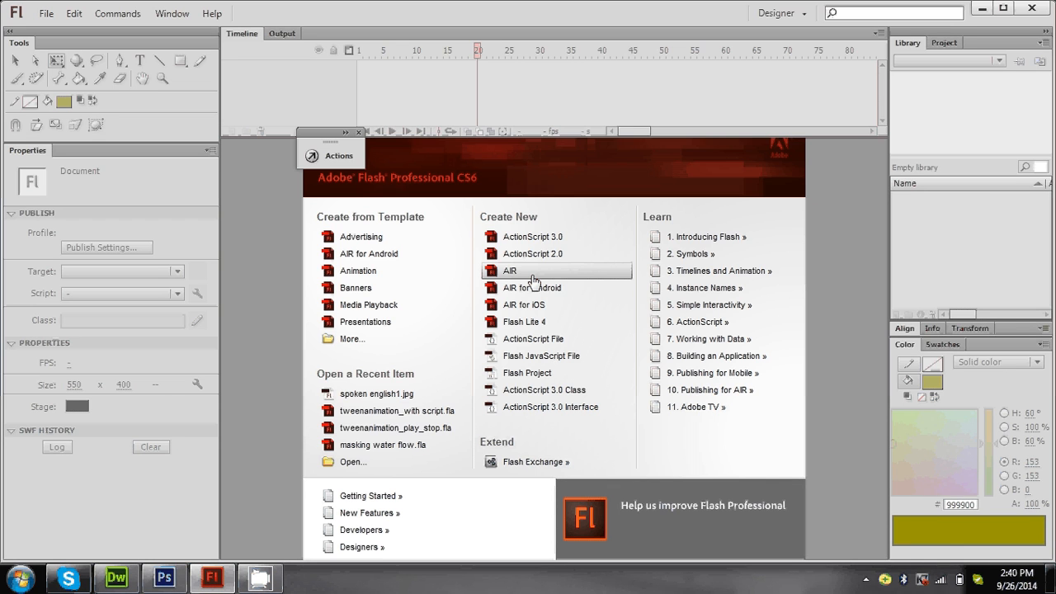
pyautogui.moveTo(585, 247)
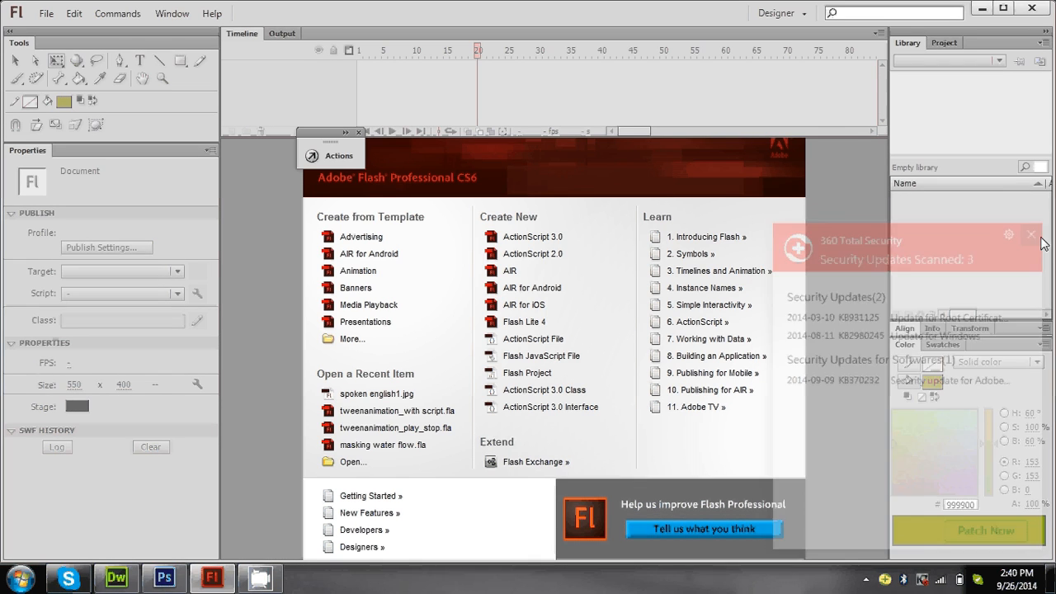
pyautogui.click(1030, 234)
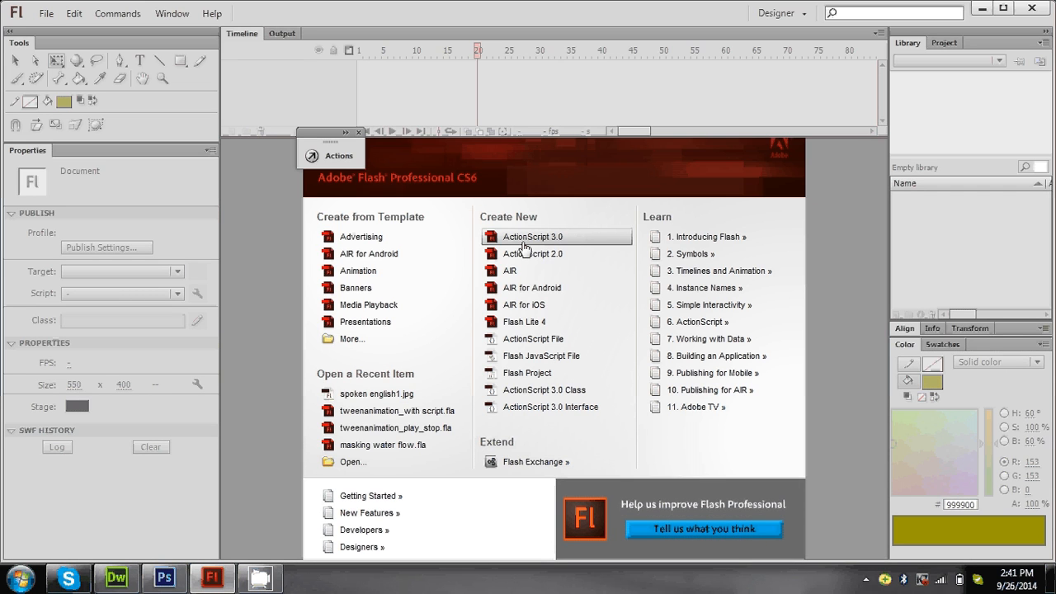
pyautogui.click(531, 238)
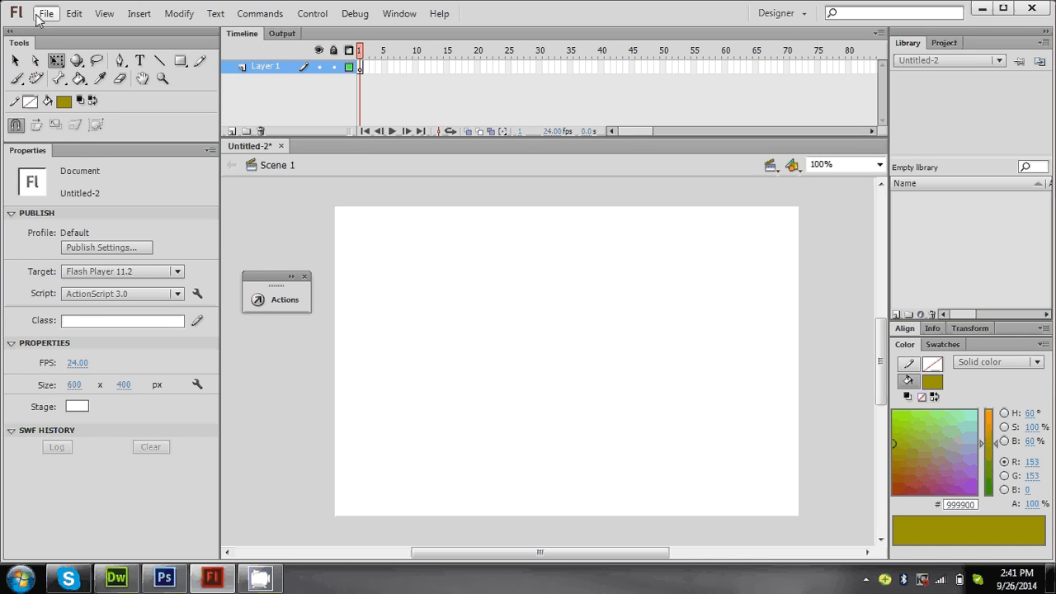
# Import the blue sports car photo to the stage via File > Import > Import to Stage.
pyautogui.click(46, 13)
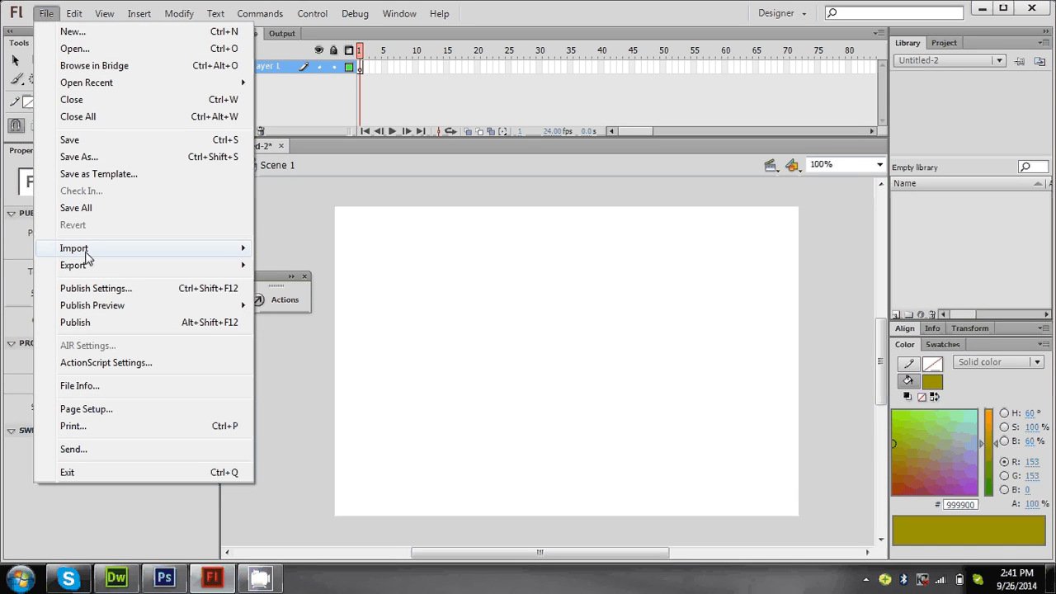
pyautogui.click(74, 248)
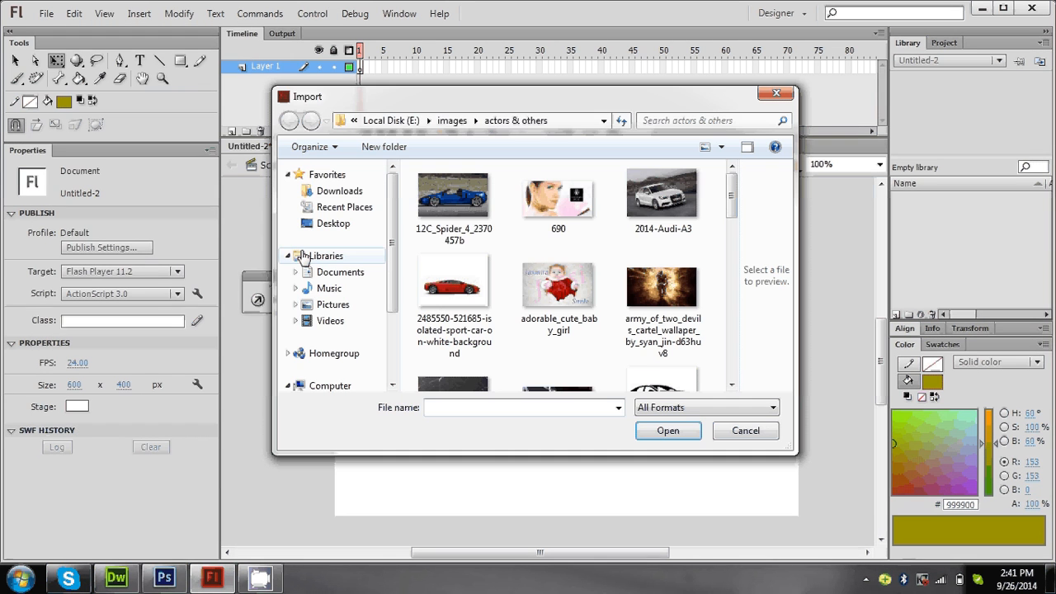
pyautogui.click(456, 198)
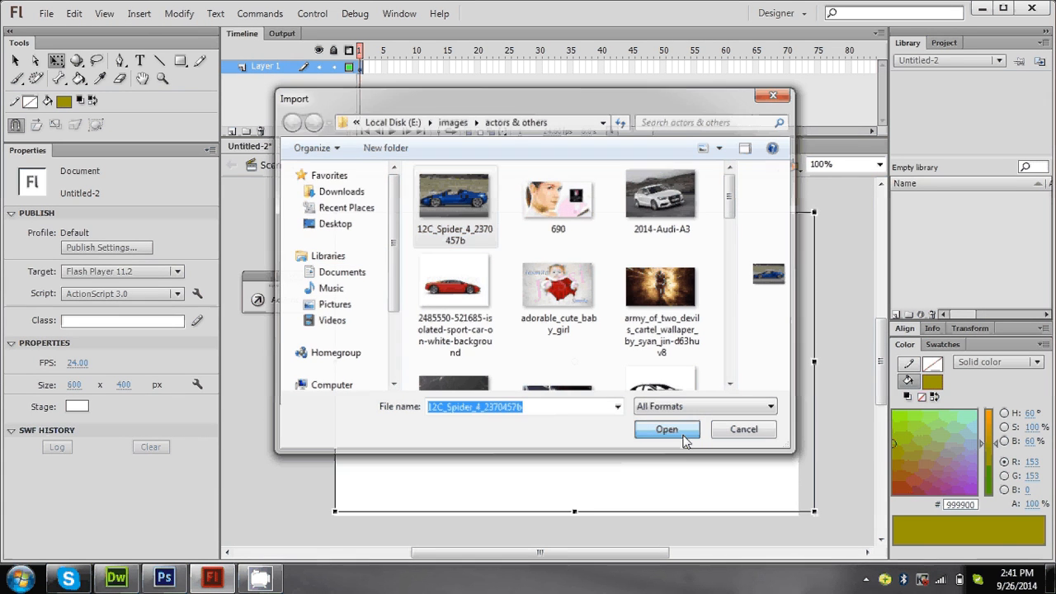
pyautogui.click(667, 429)
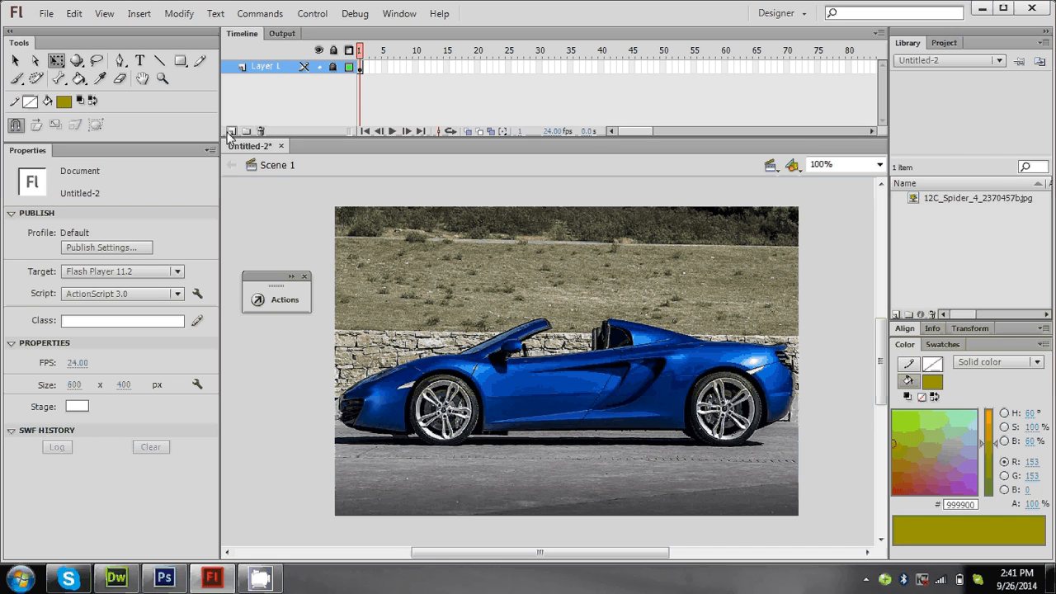
# Create a new Movie Clip symbol named Symbol 1 via Insert > New Symbol and enter it for editing.
pyautogui.click(139, 13)
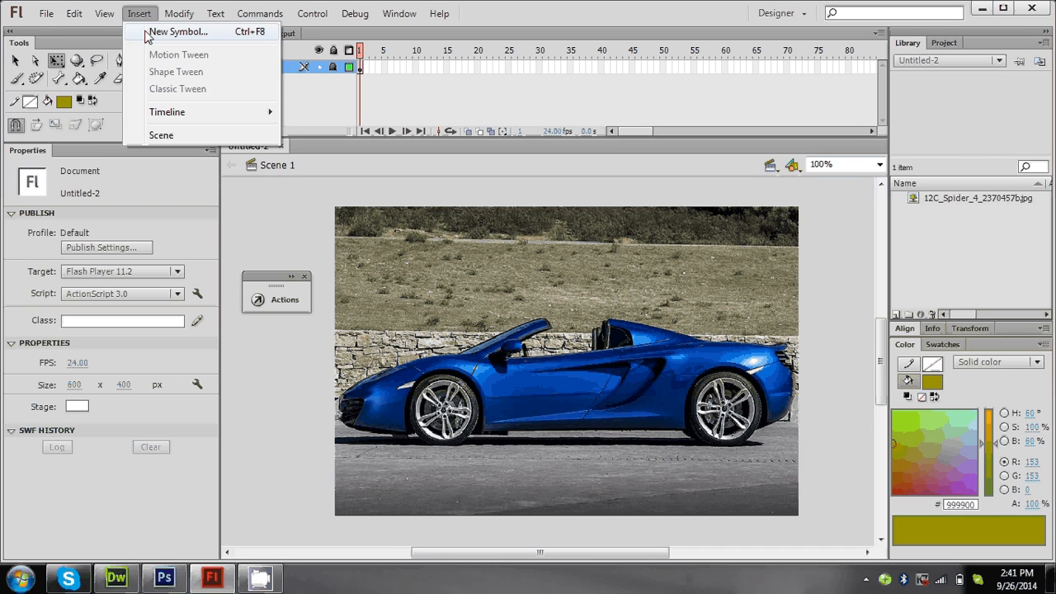
pyautogui.click(178, 31)
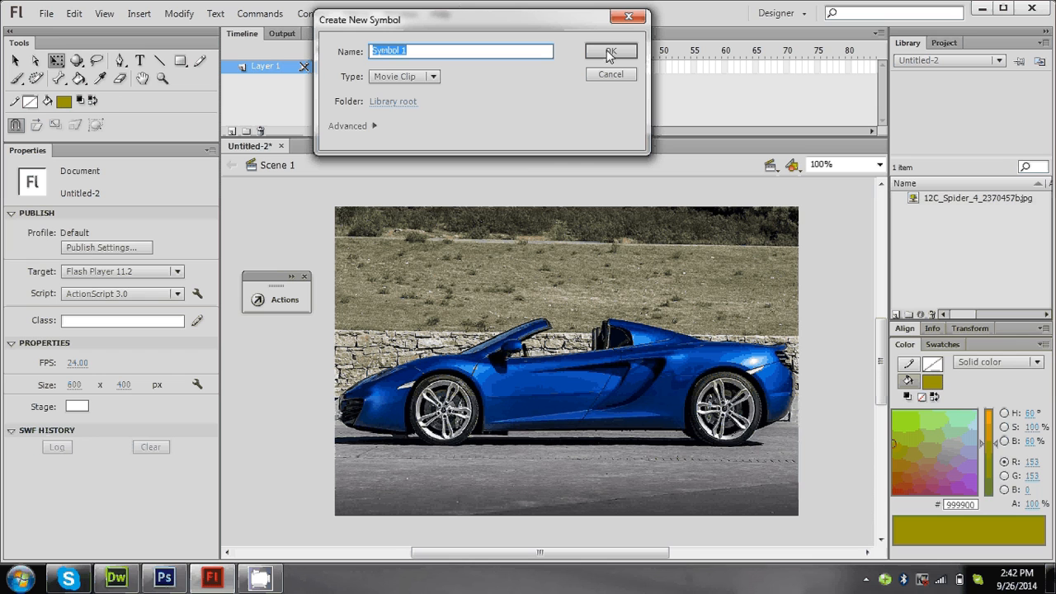
pyautogui.click(610, 51)
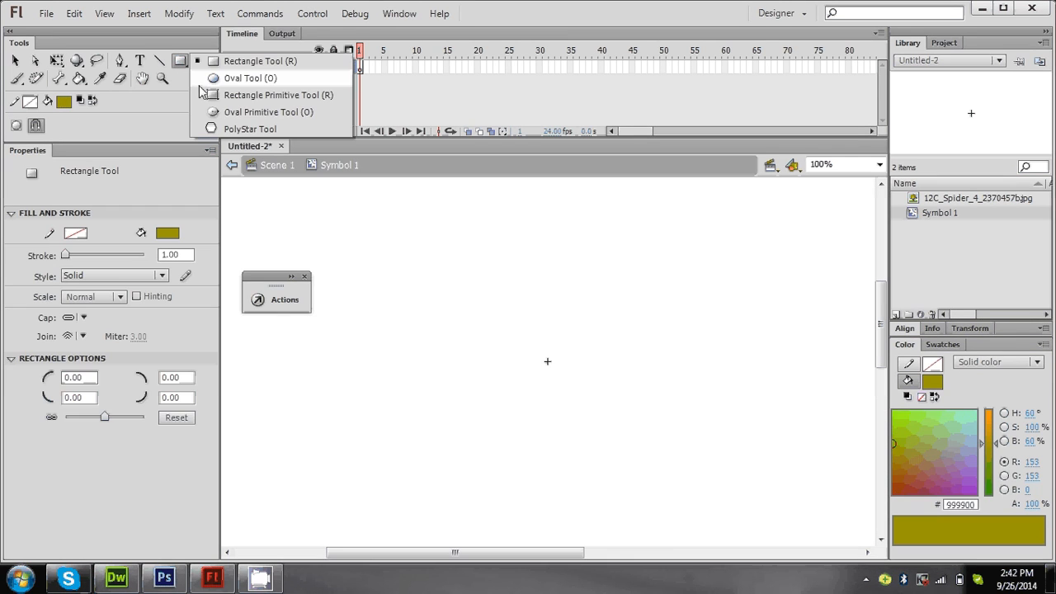
# Draw a circle with a classic tween to a keyframe at frame 40, where the circle is scaled up.
pyautogui.click(251, 78)
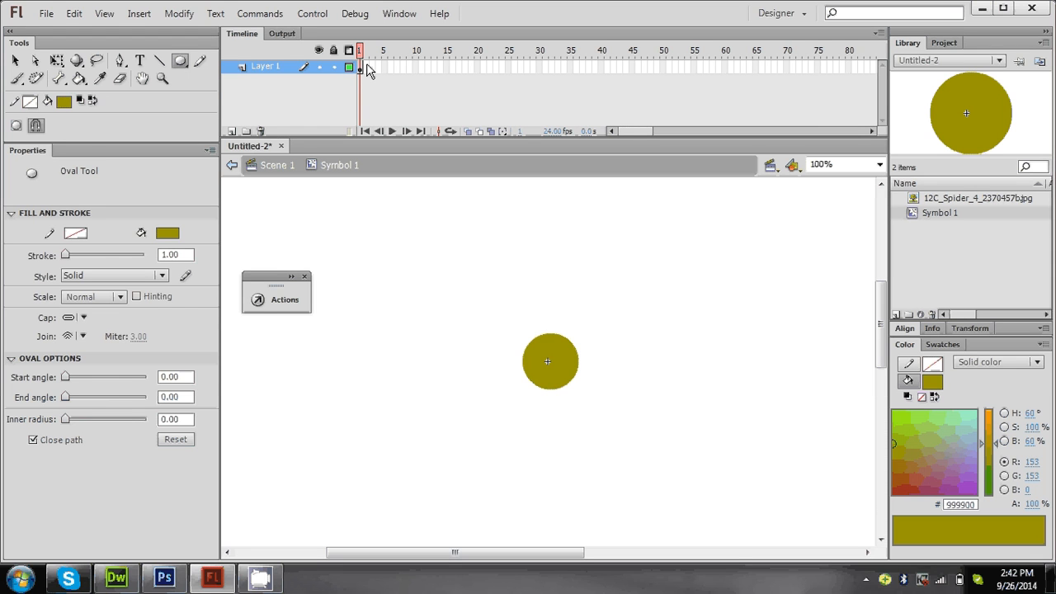
pyautogui.click(363, 74)
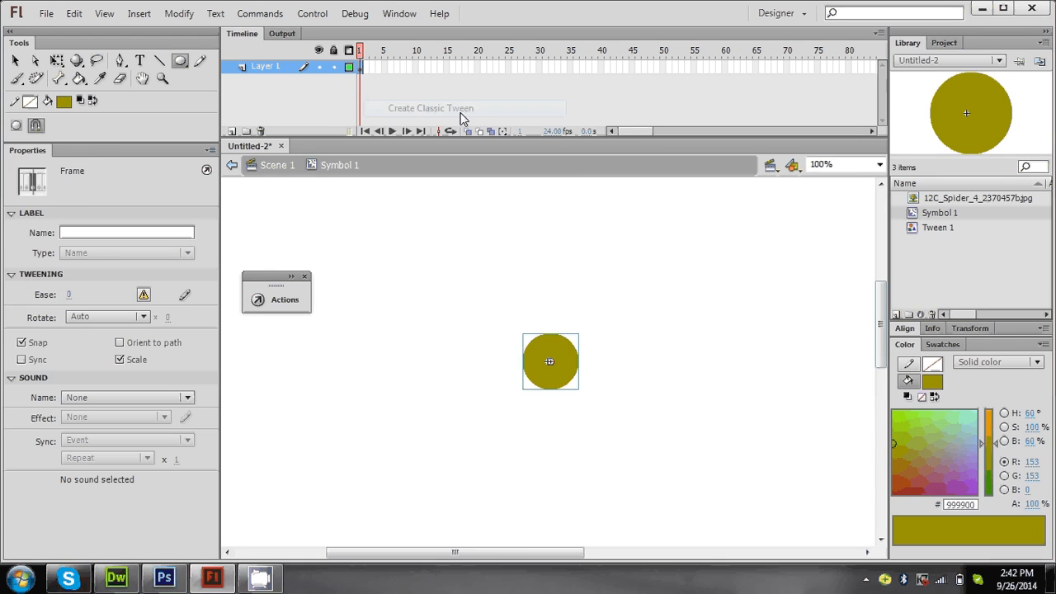
pyautogui.moveTo(558, 74)
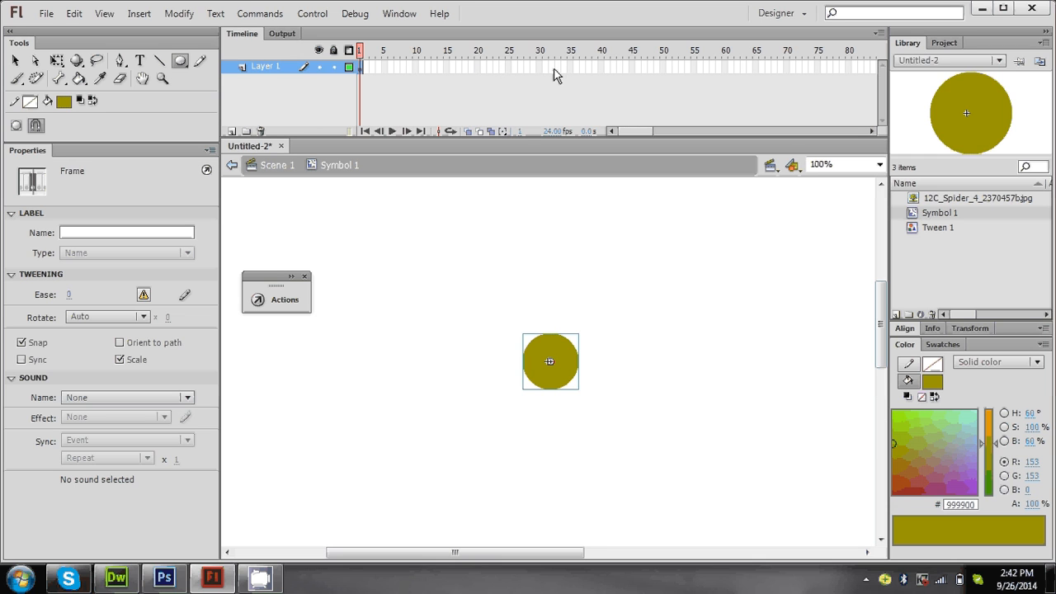
pyautogui.click(540, 68)
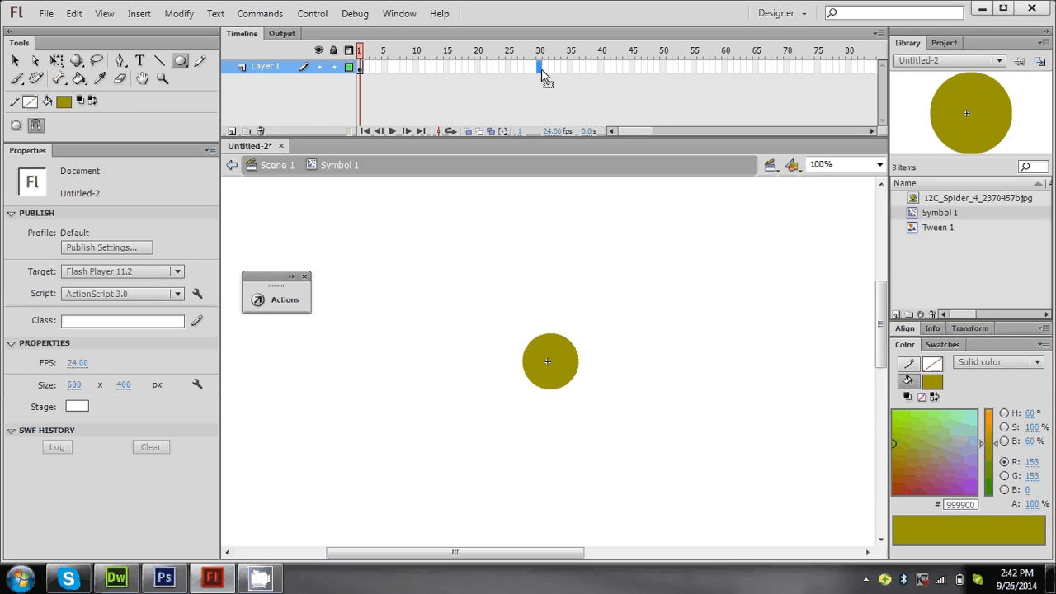
pyautogui.rightClick(602, 67)
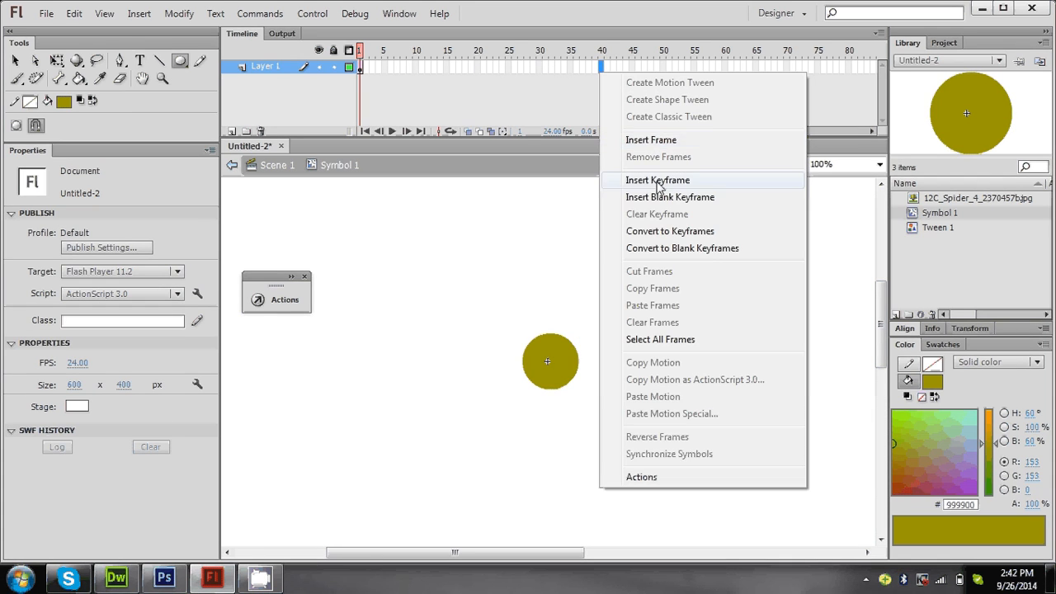
pyautogui.click(657, 180)
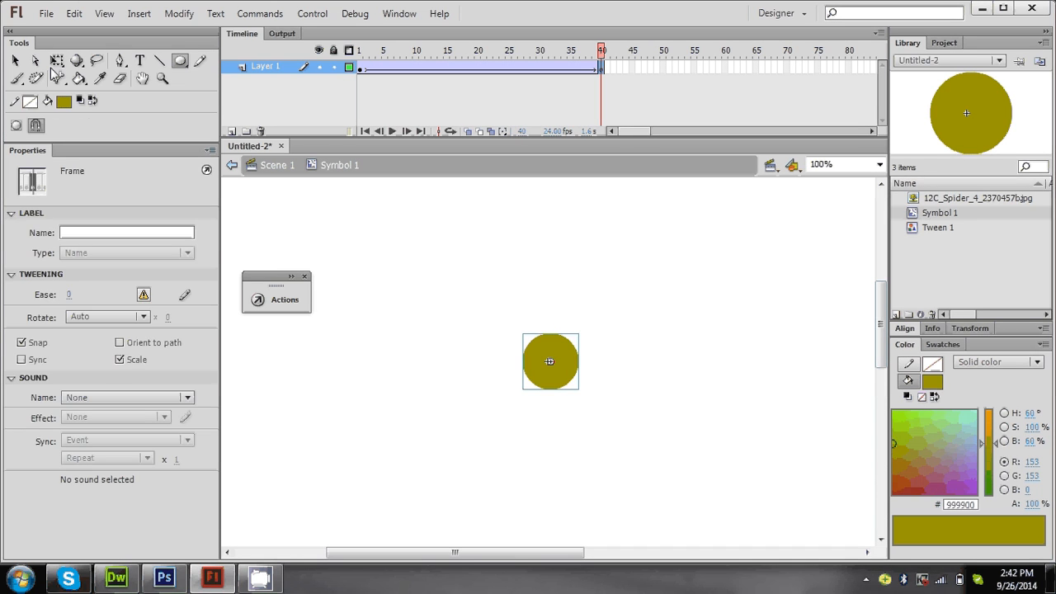
pyautogui.click(551, 360)
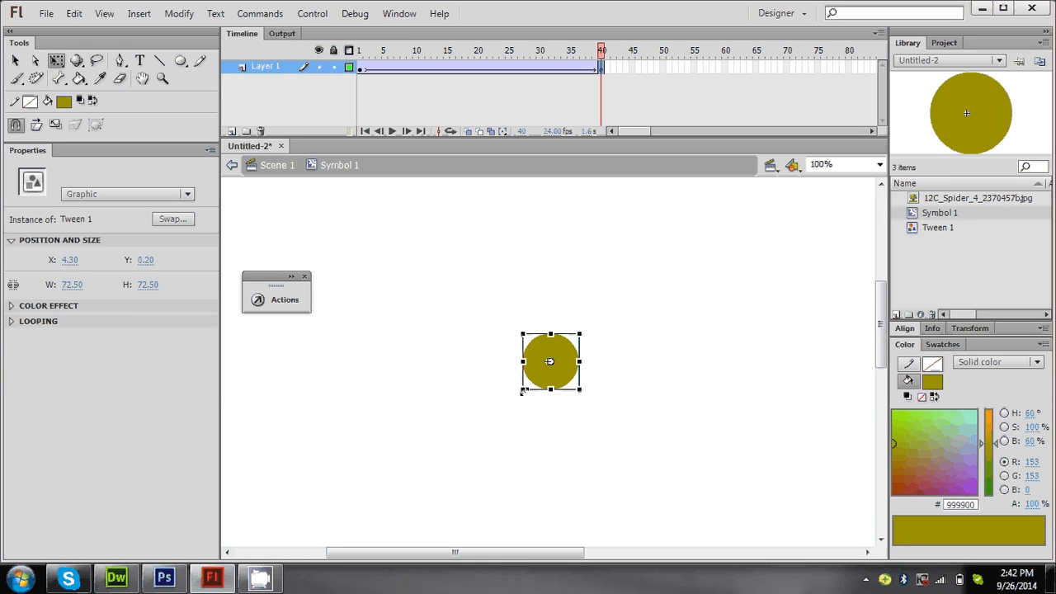
pyautogui.moveTo(579, 390); pyautogui.dragTo(611, 418)
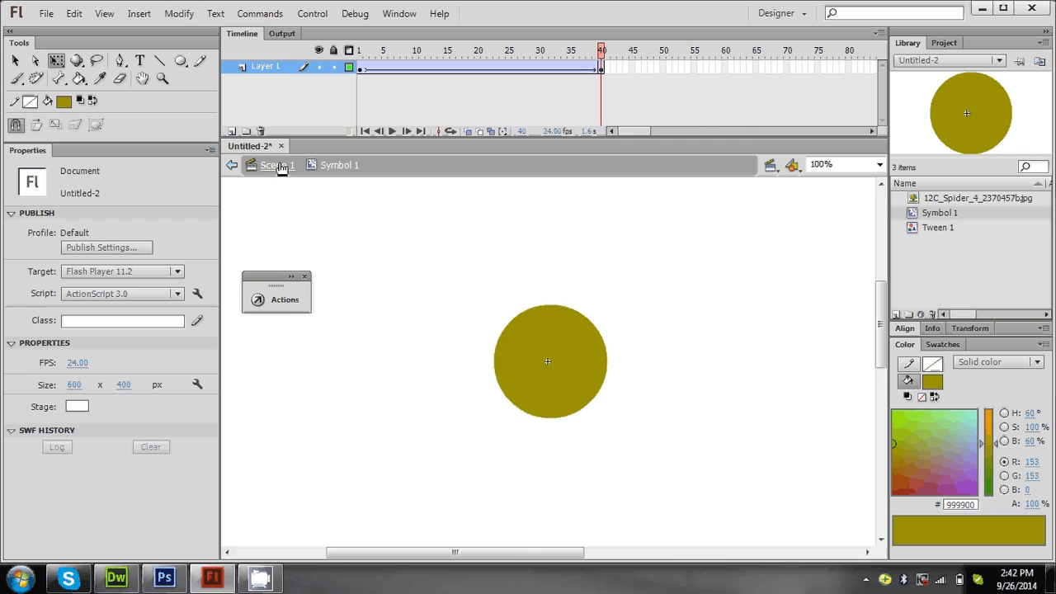
# Back on the main scene, add a layer above the photo and build a column of four circle copies.
pyautogui.click(272, 165)
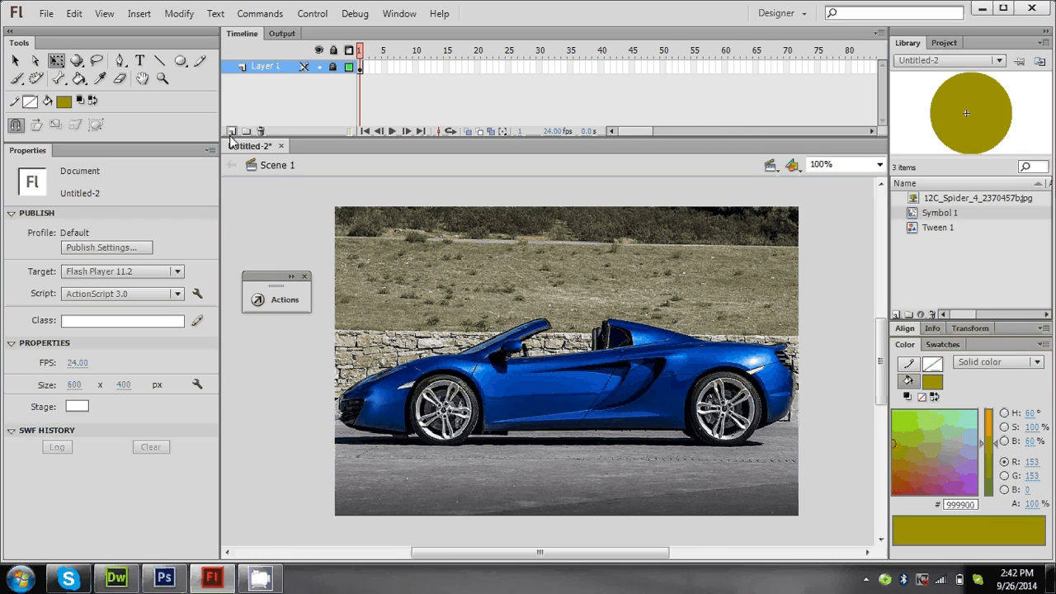
pyautogui.click(232, 132)
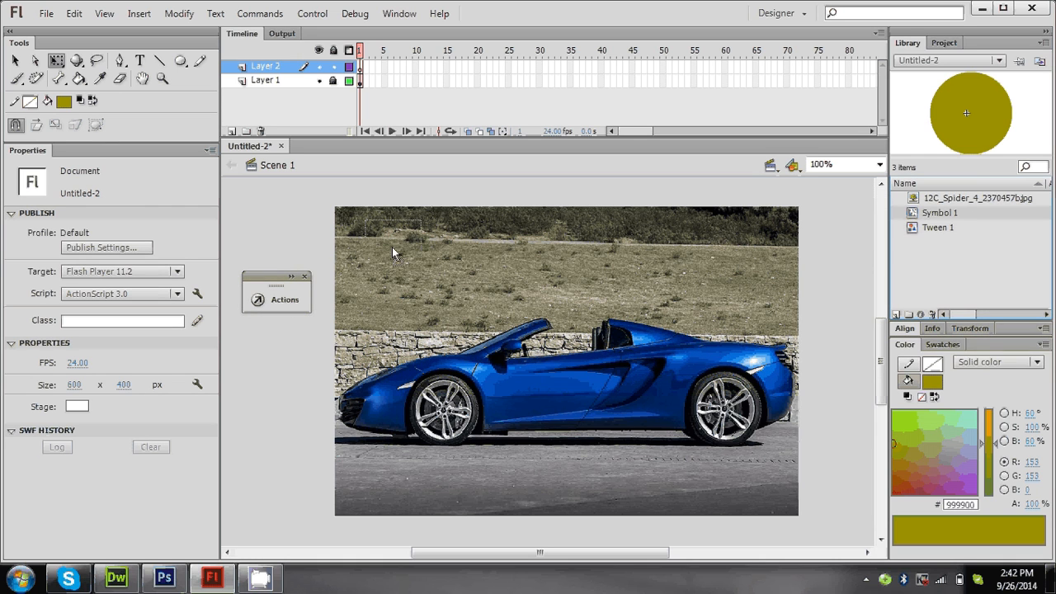
pyautogui.click(390, 247)
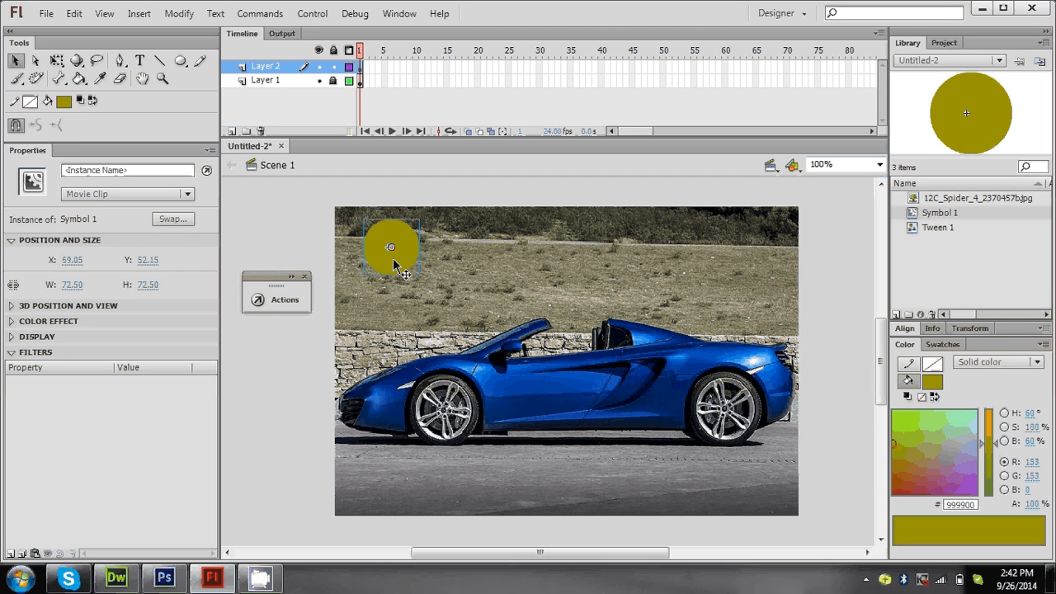
pyautogui.moveTo(389, 247); pyautogui.dragTo(390, 320)
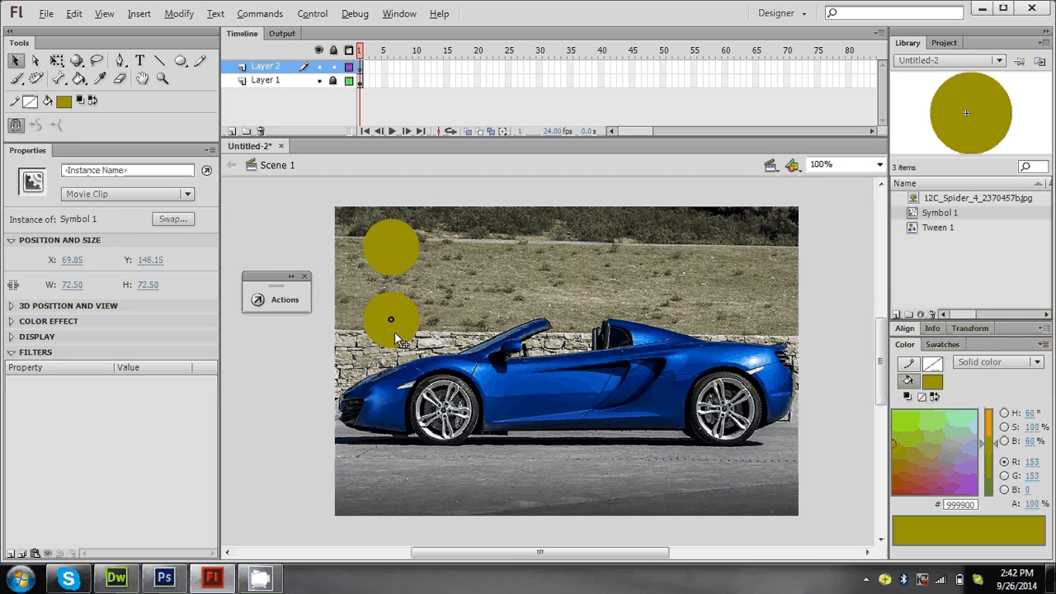
pyautogui.moveTo(389, 320); pyautogui.dragTo(389, 388)
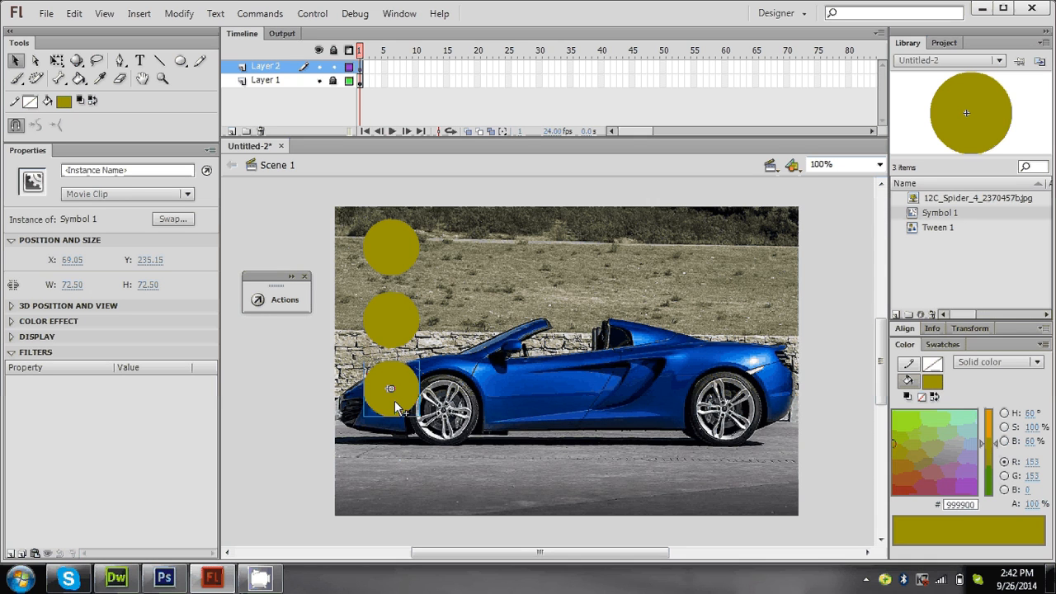
pyautogui.moveTo(389, 387); pyautogui.dragTo(390, 466)
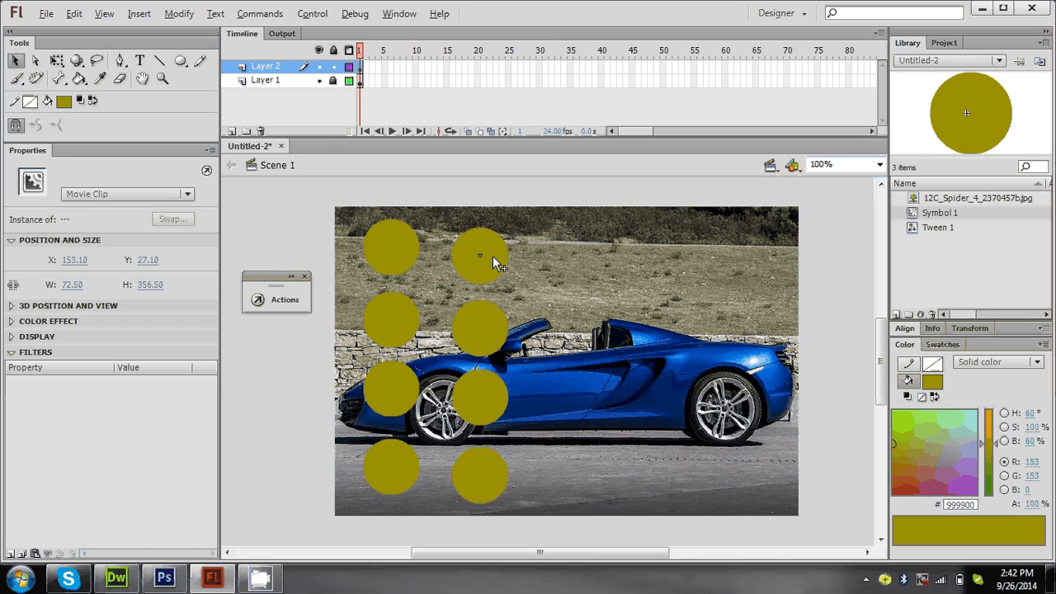
# Alt-drag the column across to complete a 4×6 grid of circles covering the photo.
pyautogui.moveTo(480, 256); pyautogui.dragTo(548, 255)
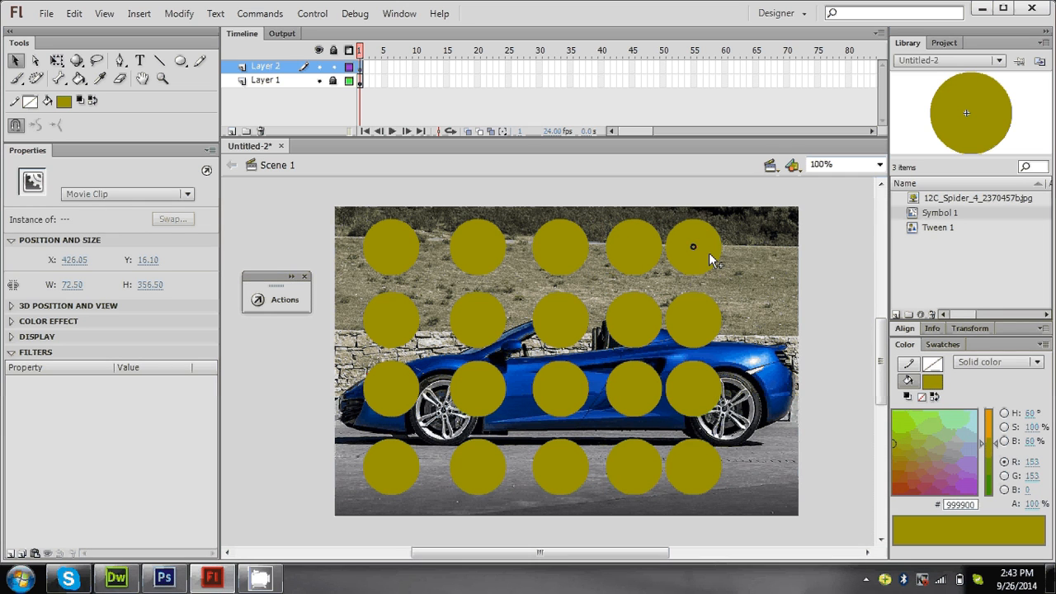
pyautogui.moveTo(693, 246); pyautogui.dragTo(779, 245)
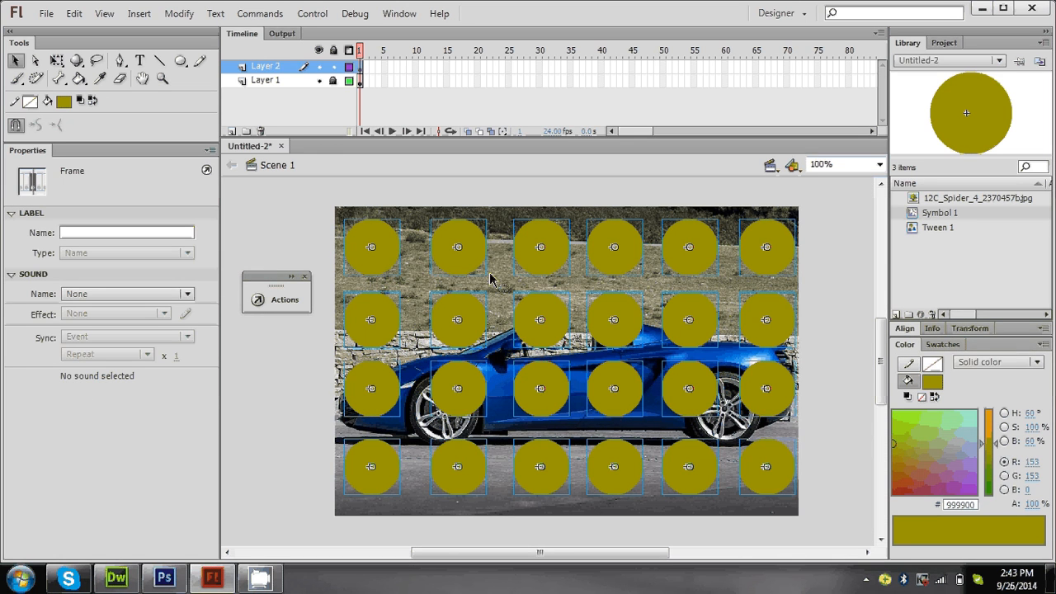
pyautogui.moveTo(462, 272)
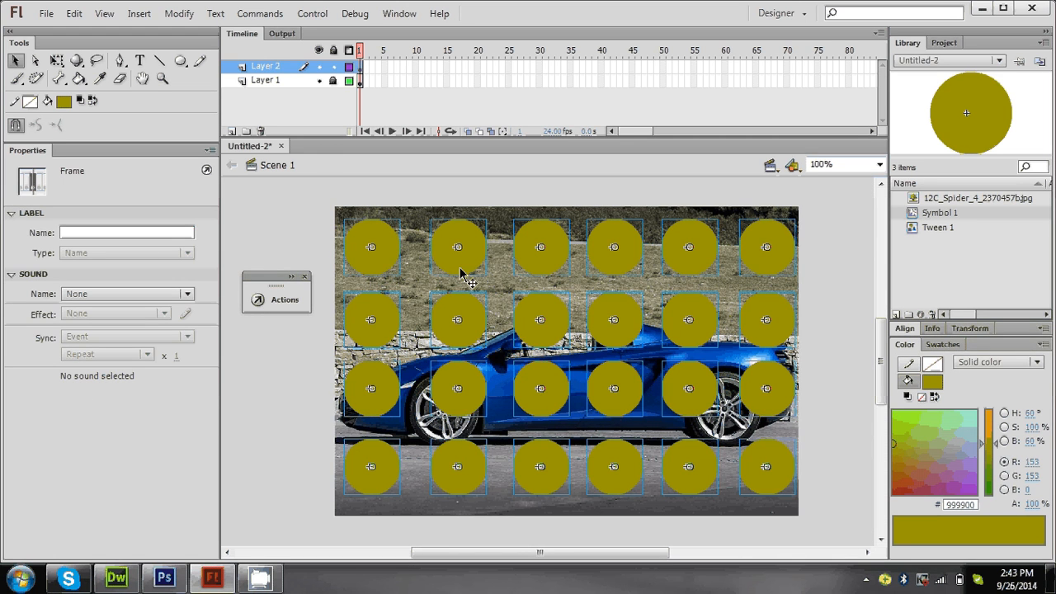
# Set Layer 2 as a mask over the photo, test the movie and close the preview.
pyautogui.click(266, 66)
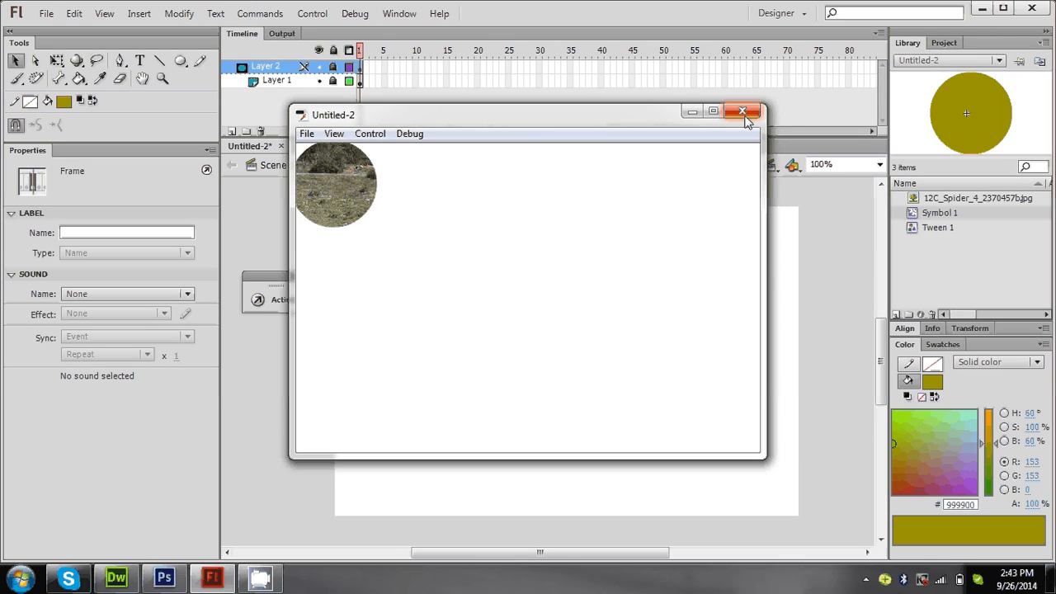
pyautogui.click(743, 112)
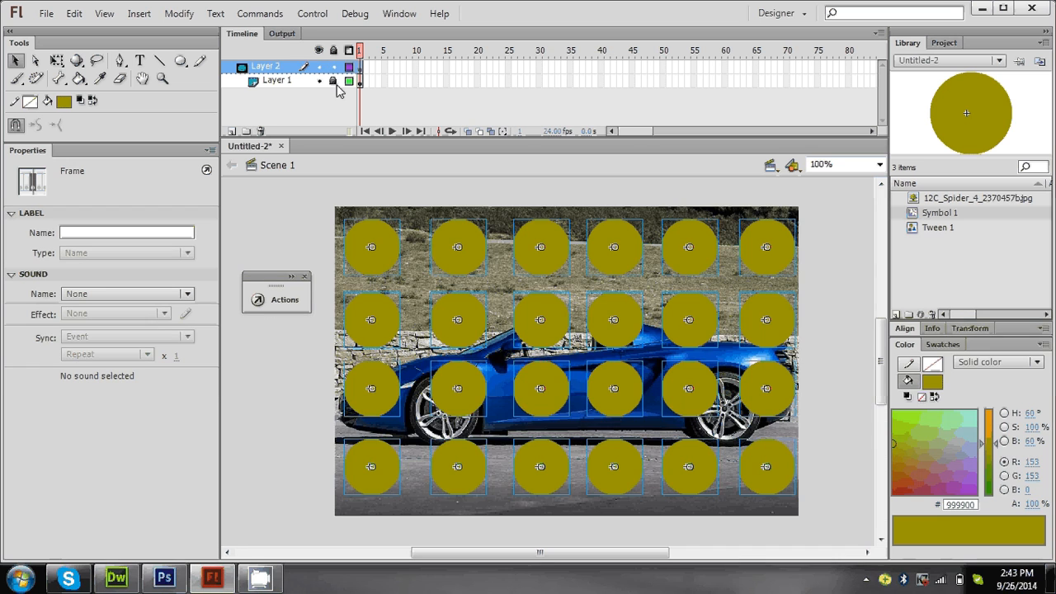
# Unlock the layers and convert the whole grid of circles into a new Movie Clip symbol, Symbol 2.
pyautogui.rightClick(265, 66)
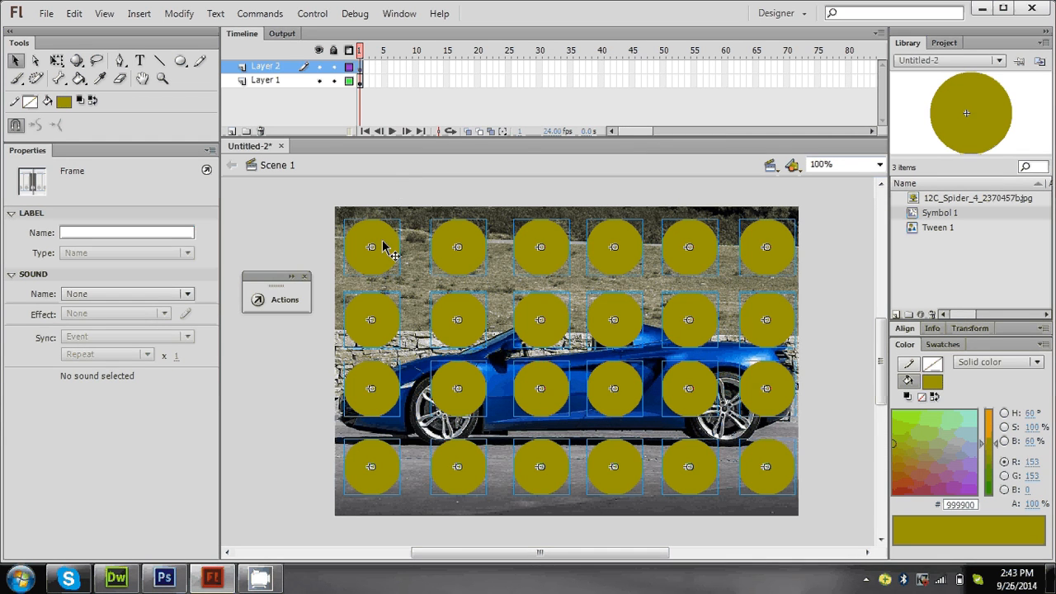
pyautogui.rightClick(387, 247)
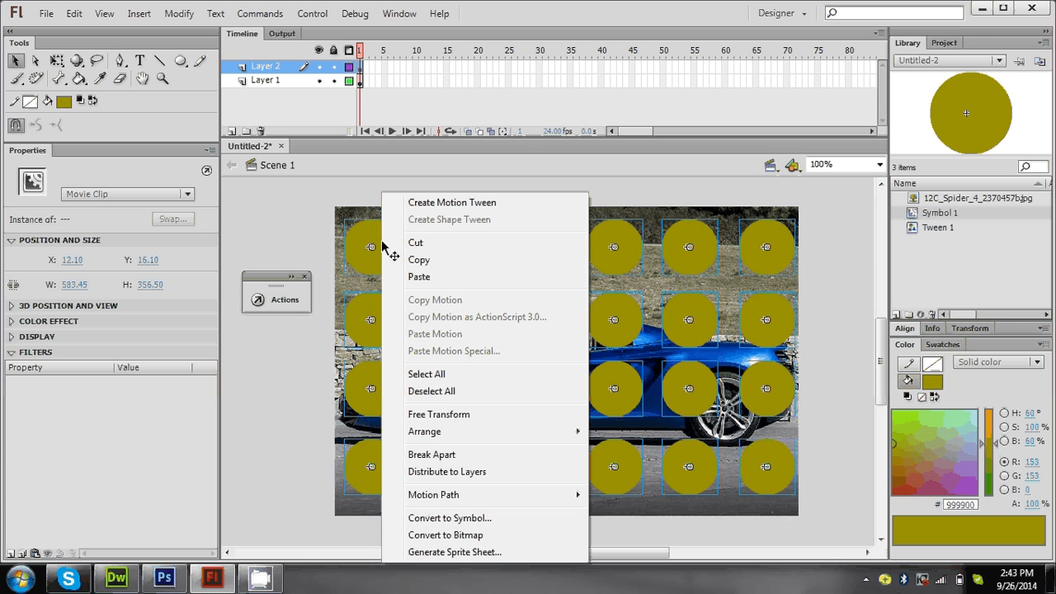
pyautogui.moveTo(459, 535)
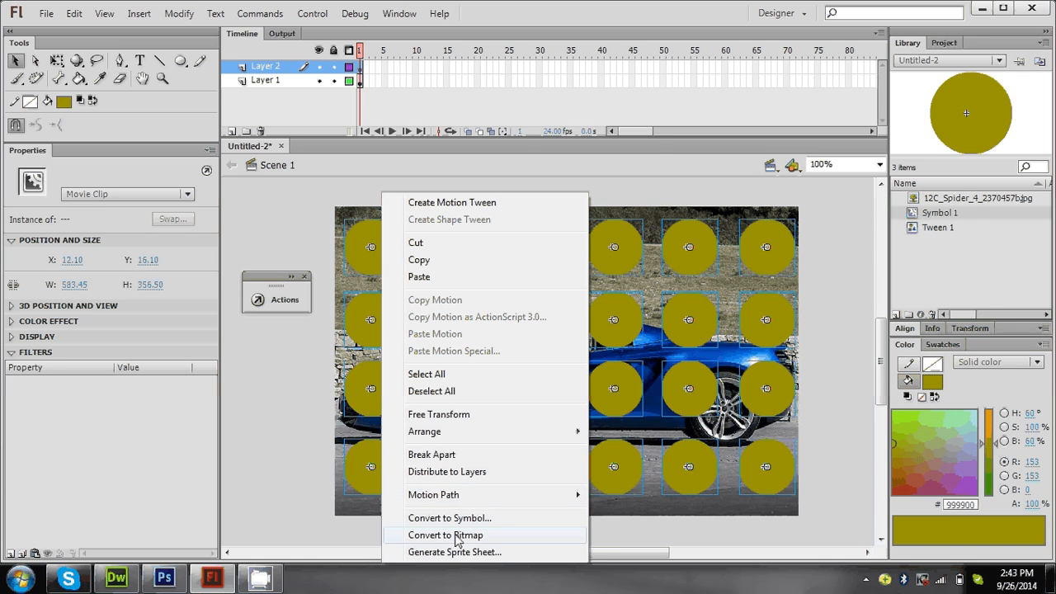
pyautogui.click(448, 518)
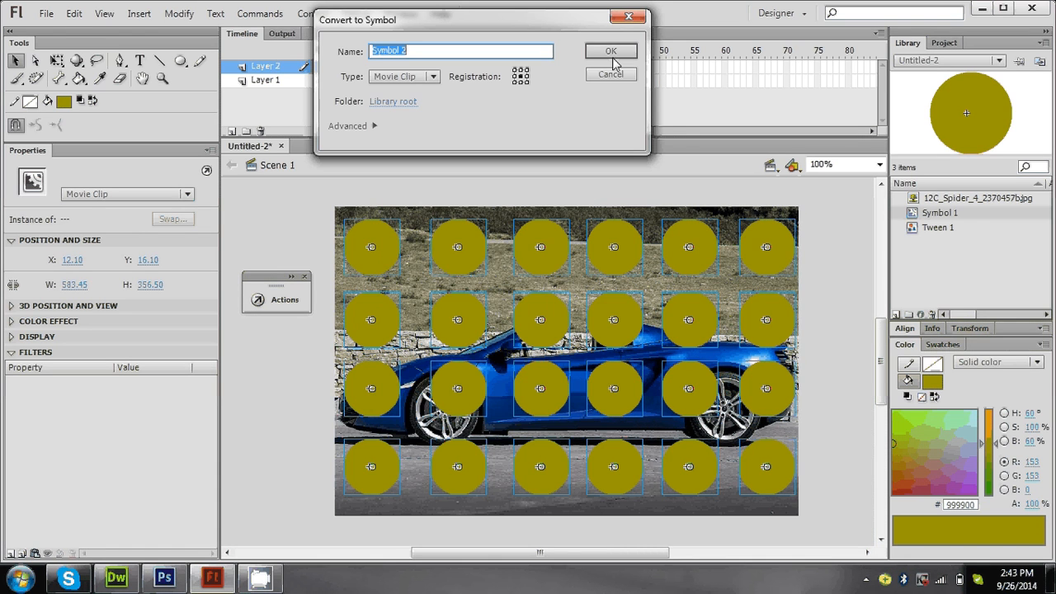
pyautogui.click(610, 49)
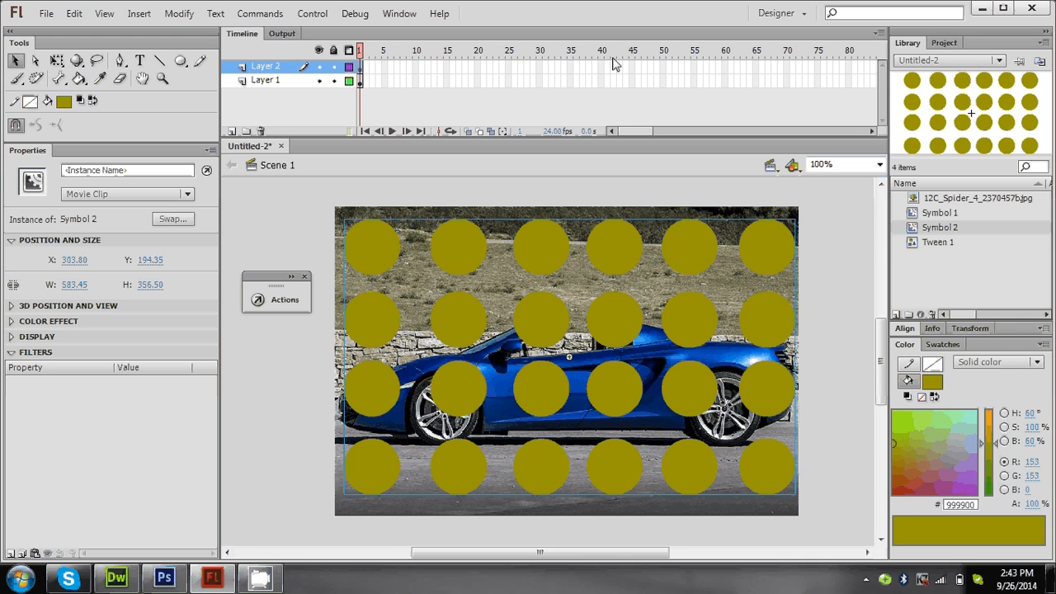
# Extend Layer 2 to frame 40 and Layer 1 to frame 80, re-apply the mask, test and close the preview.
pyautogui.click(600, 66)
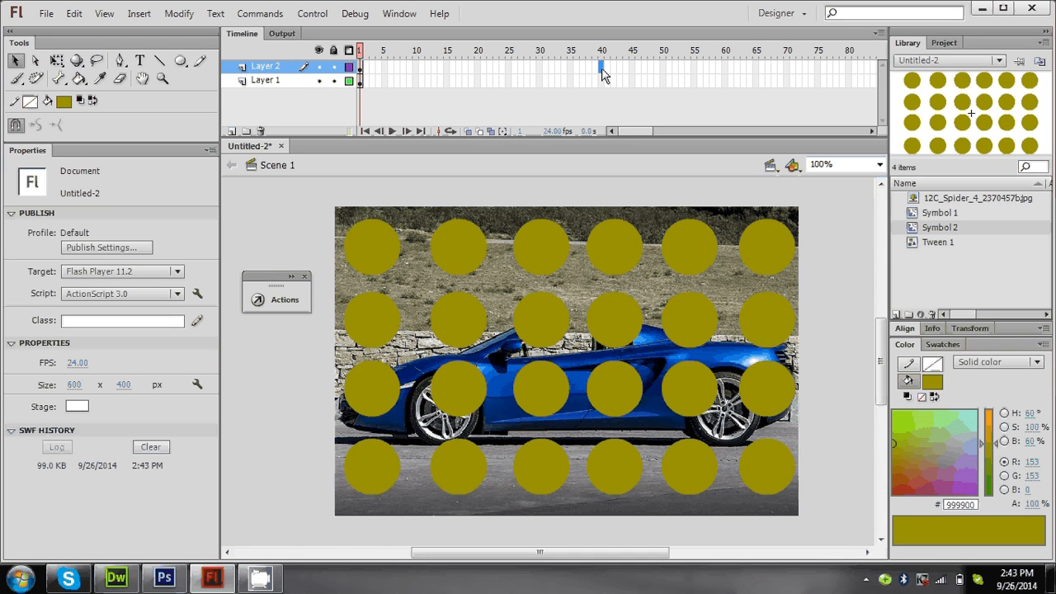
pyautogui.rightClick(602, 70)
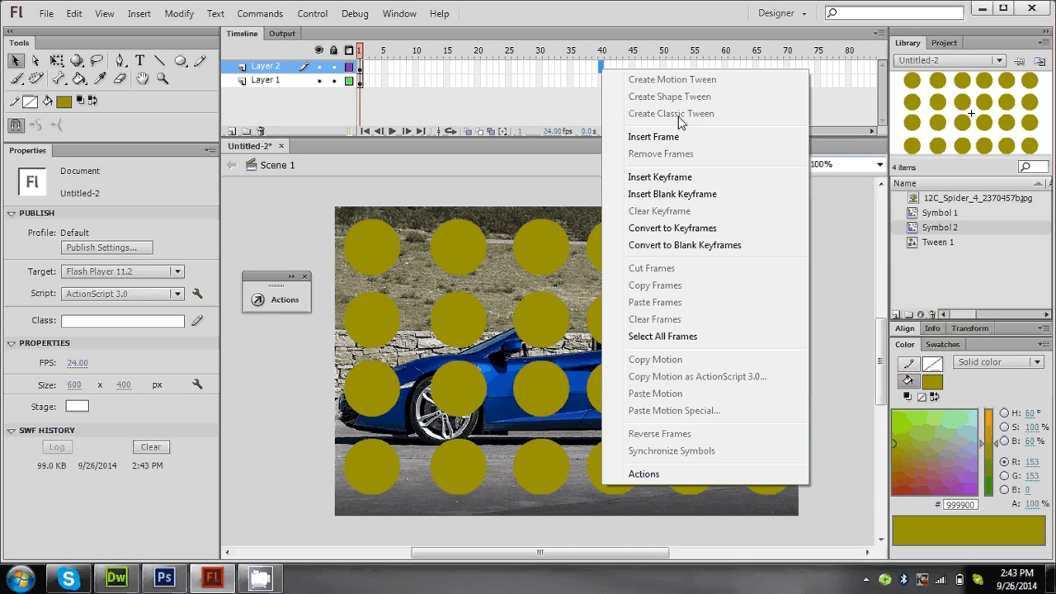
pyautogui.click(671, 194)
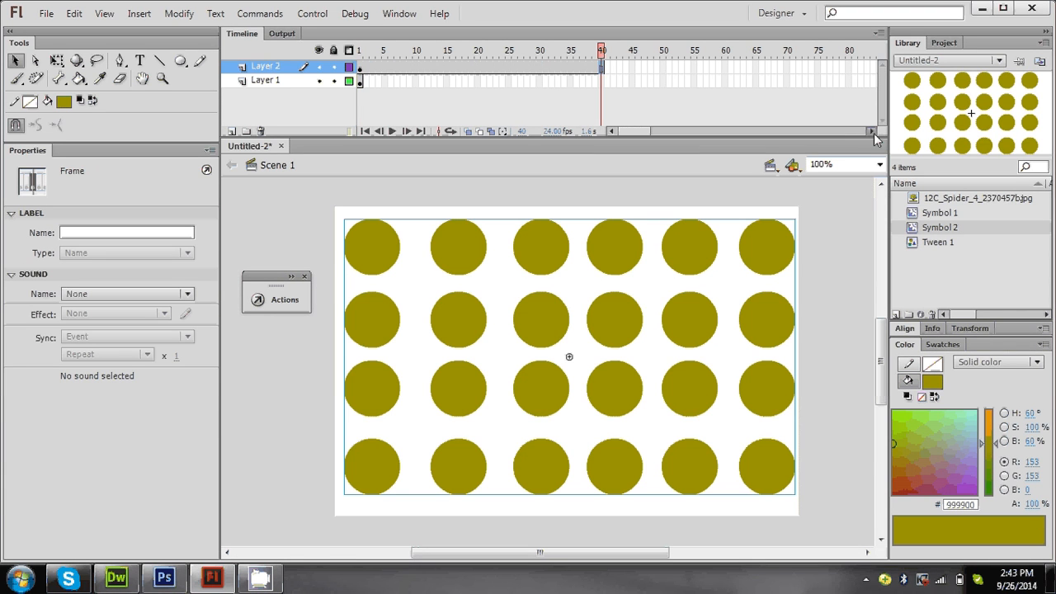
pyautogui.rightClick(552, 79)
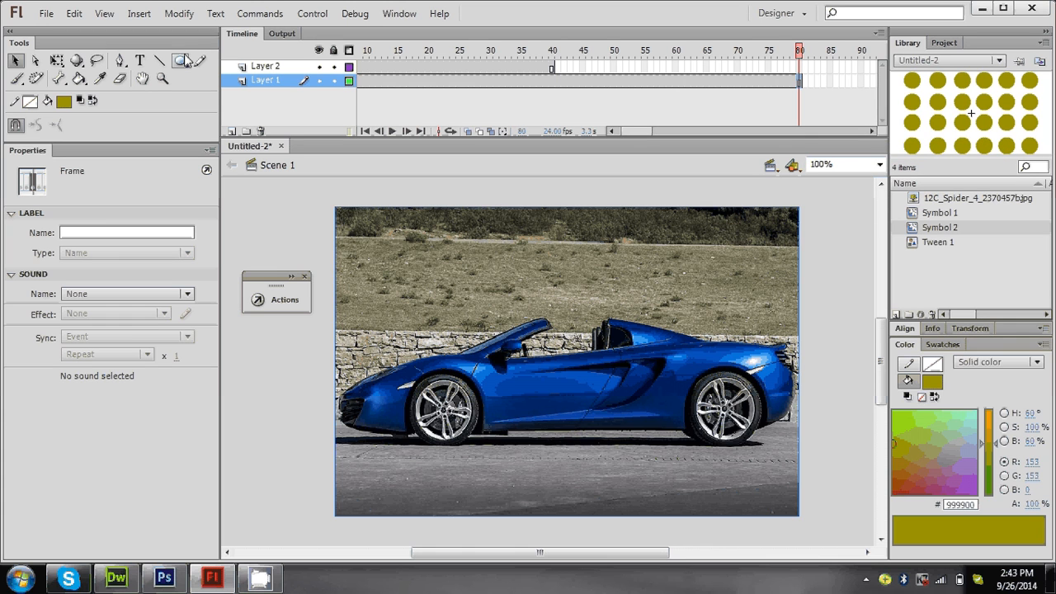
pyautogui.rightClick(265, 66)
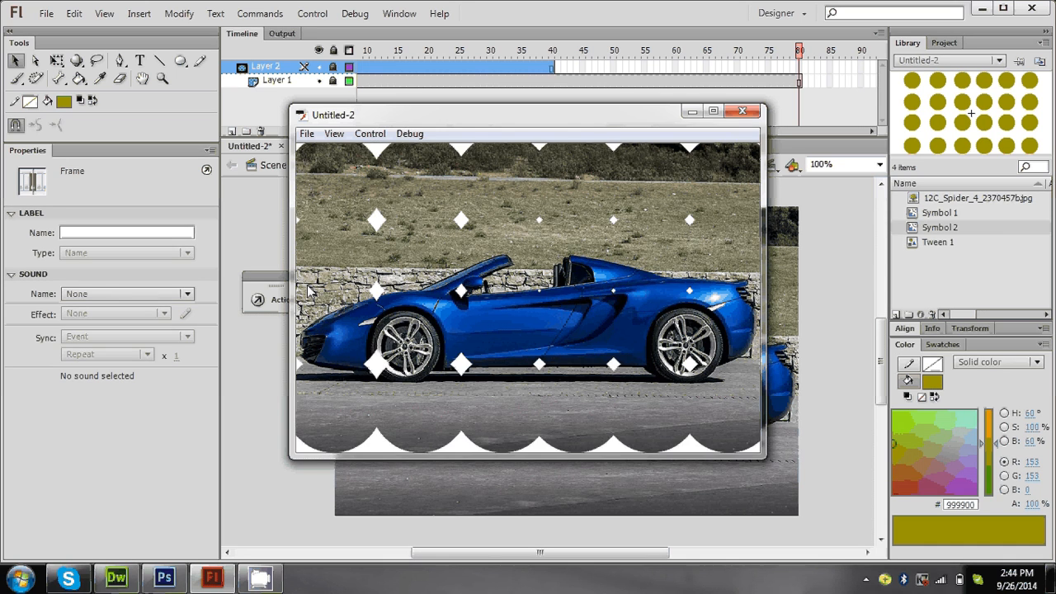
pyautogui.click(741, 111)
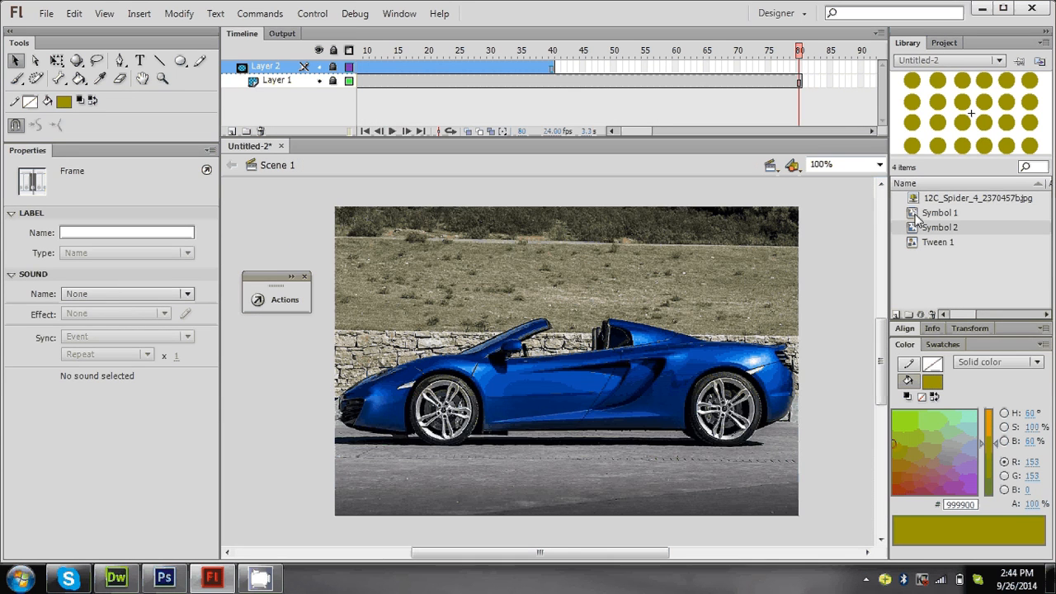
# Widen the frame-40 circle inside Symbol 1, then test the movie to confirm the car is fully revealed.
pyautogui.doubleClick(939, 211)
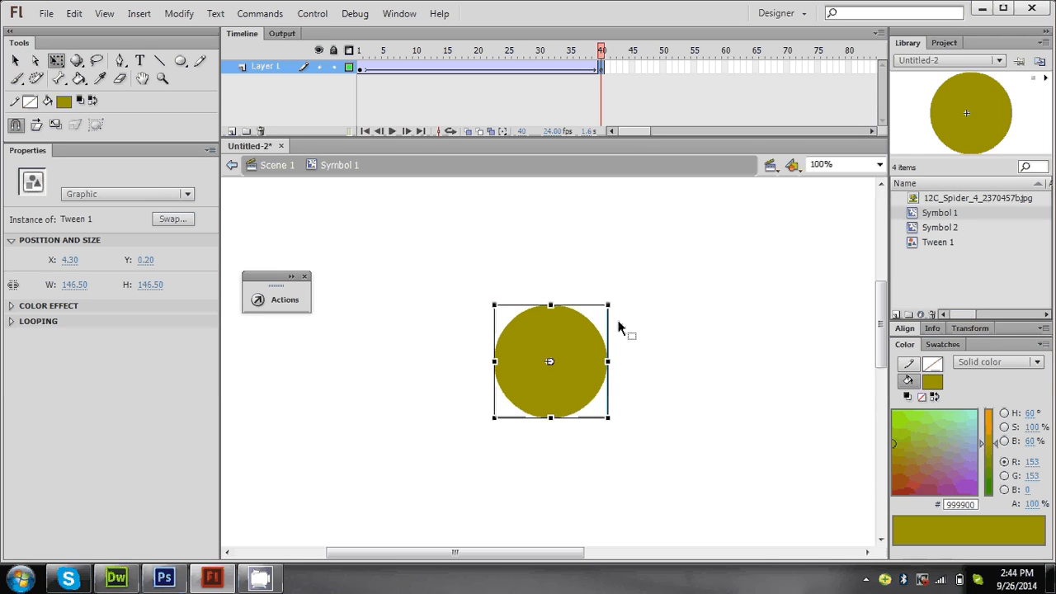
pyautogui.moveTo(617, 378)
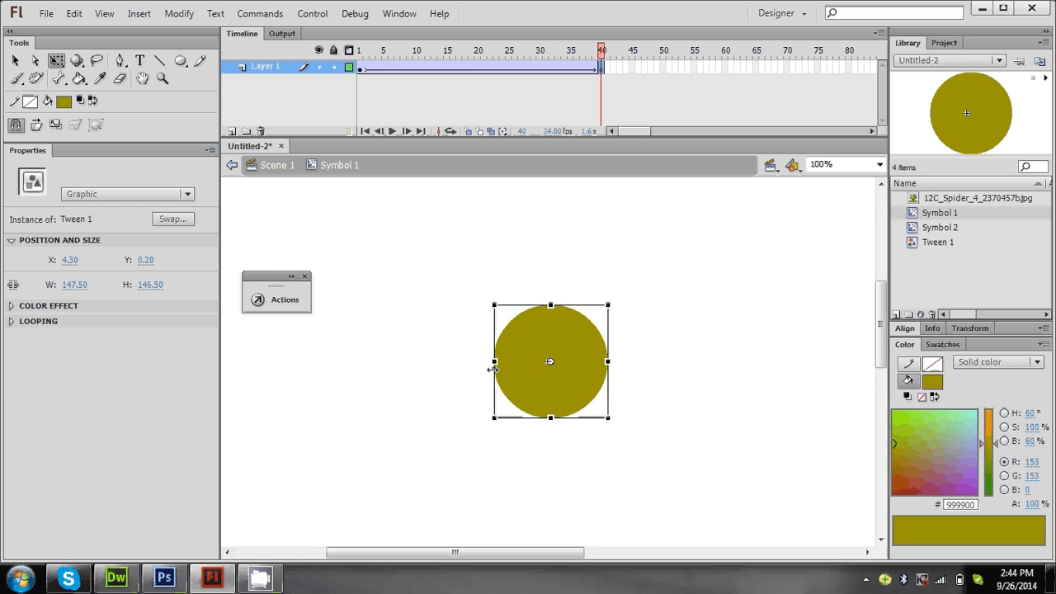
pyautogui.click(277, 165)
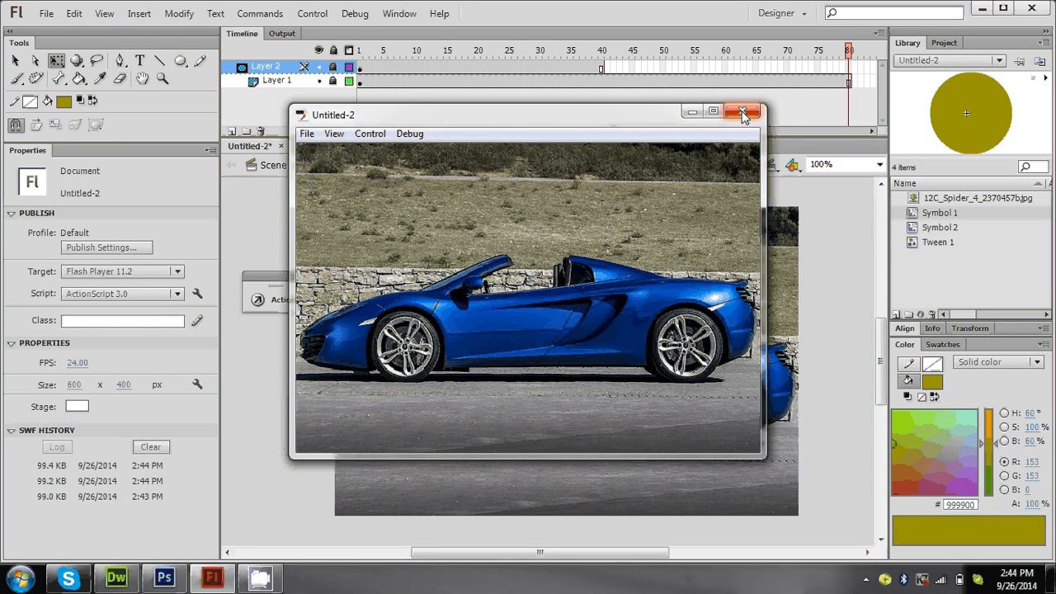
pyautogui.click(742, 113)
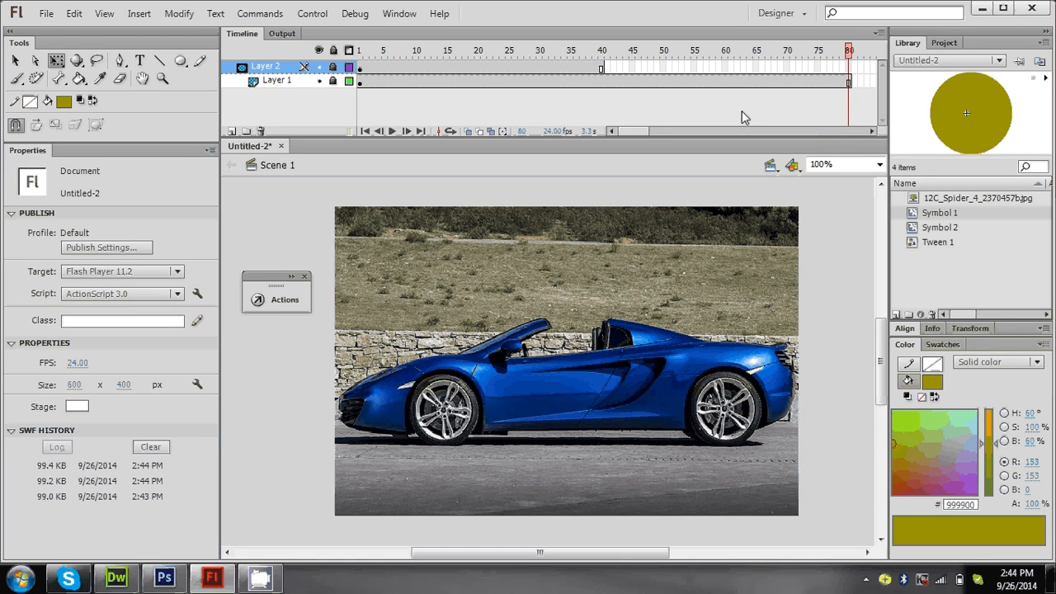